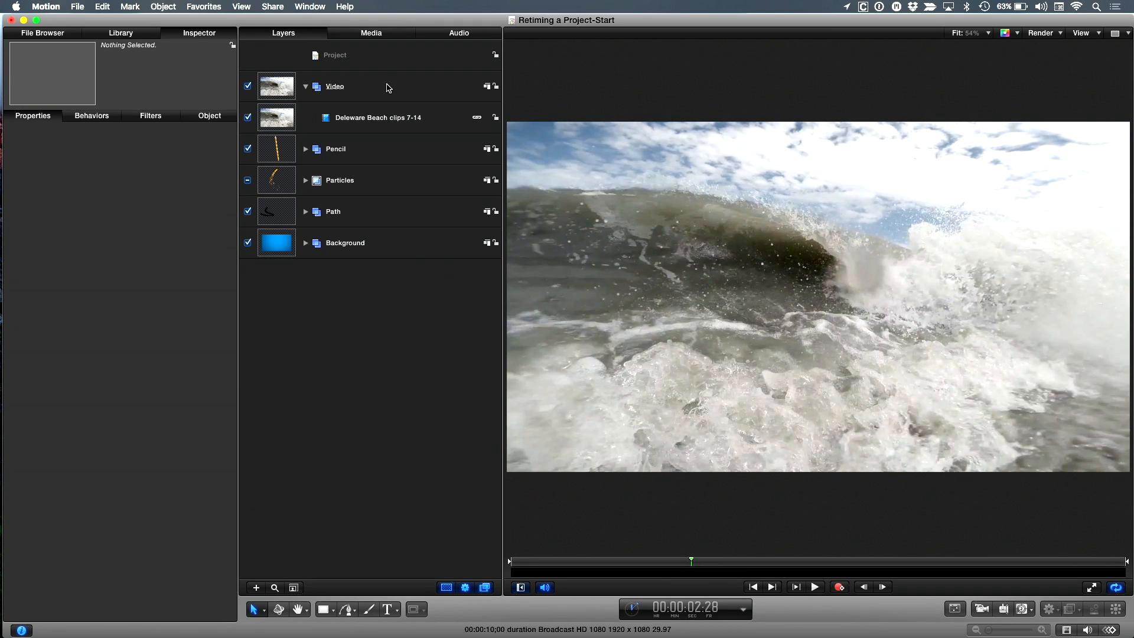
# - Switch the Deleware Beach clip's Time Remap to Variable Speed, giving retime value 89
pyautogui.click(377, 117)
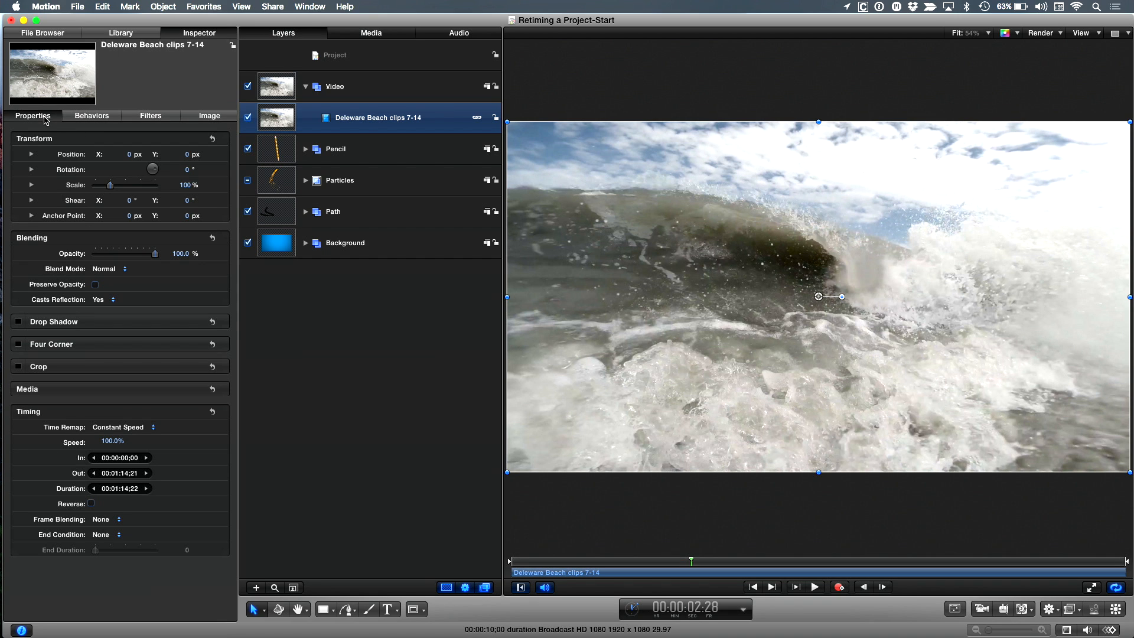
pyautogui.moveTo(103, 472)
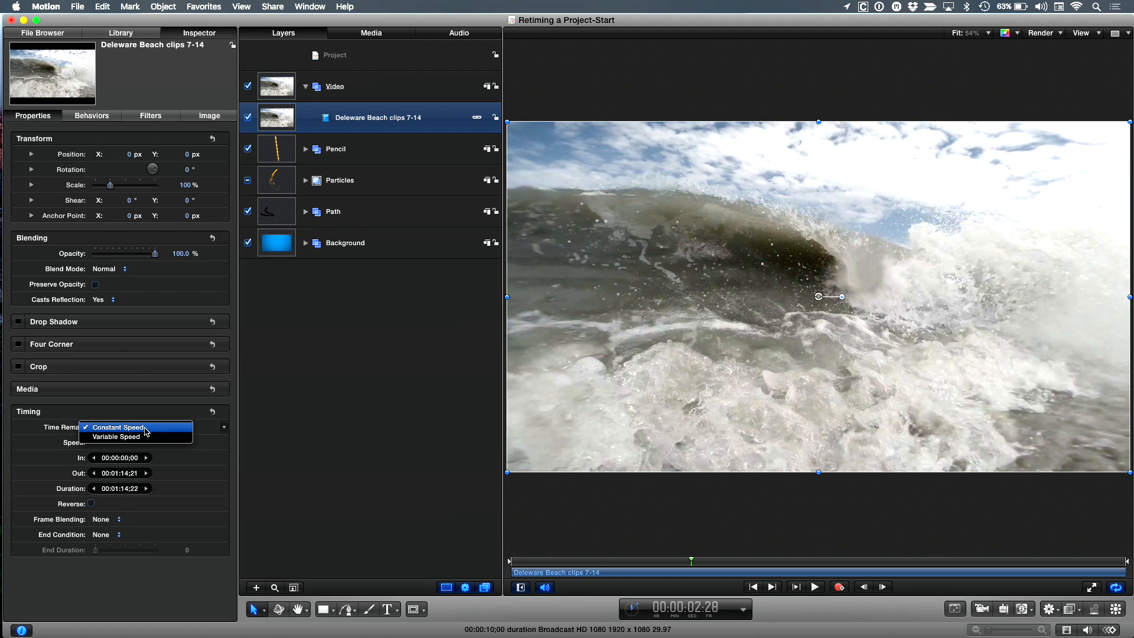
pyautogui.click(115, 435)
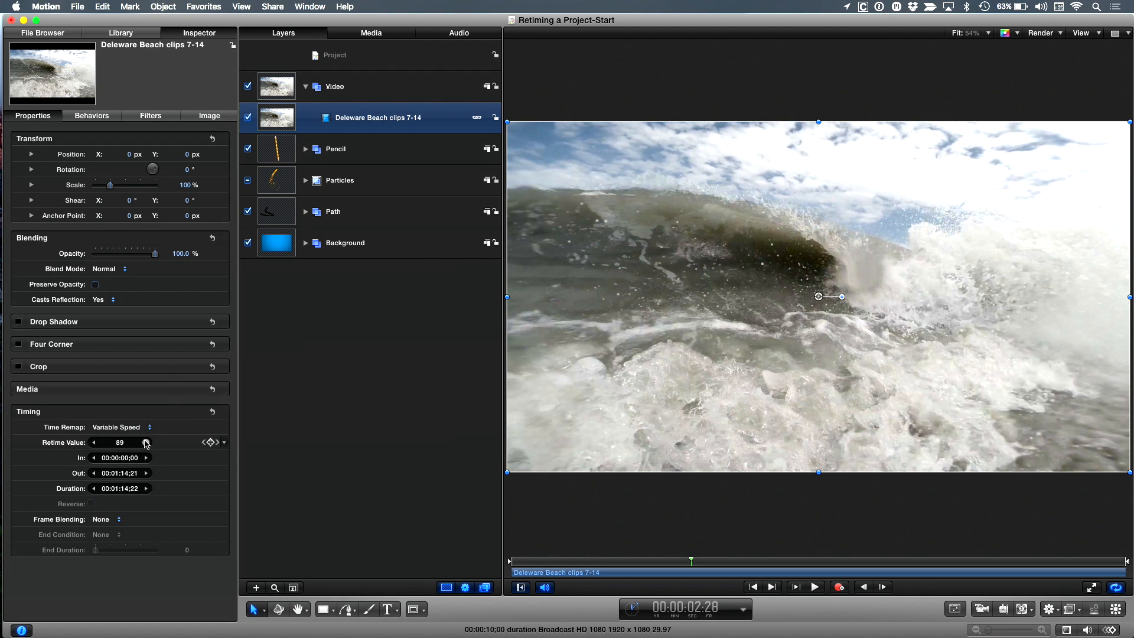
pyautogui.moveTo(209, 449)
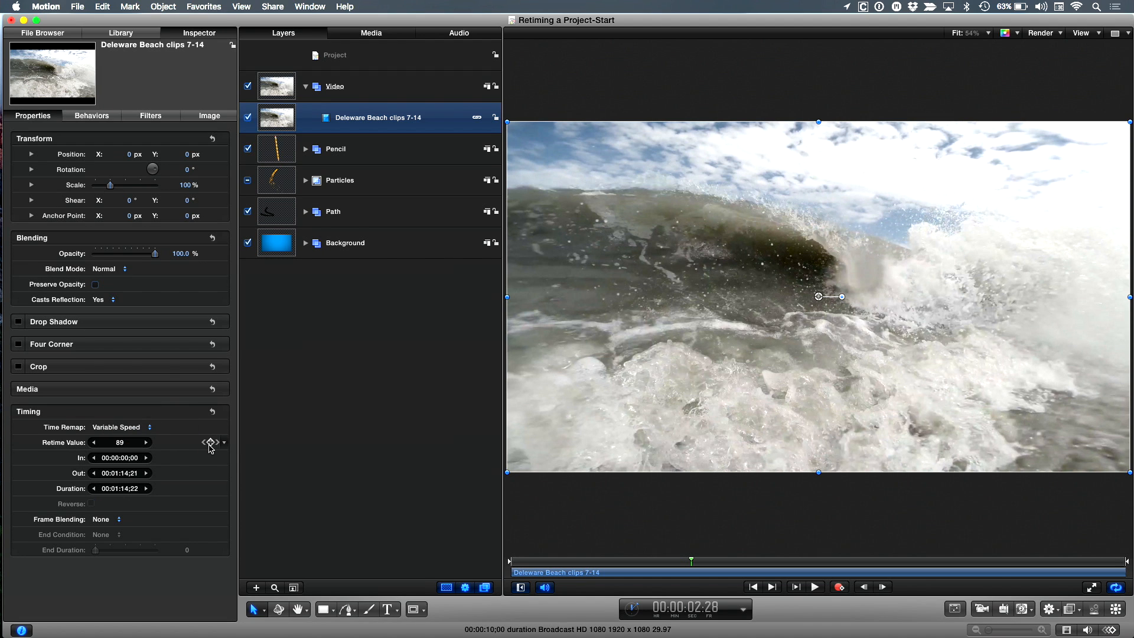
pyautogui.moveTo(213, 441)
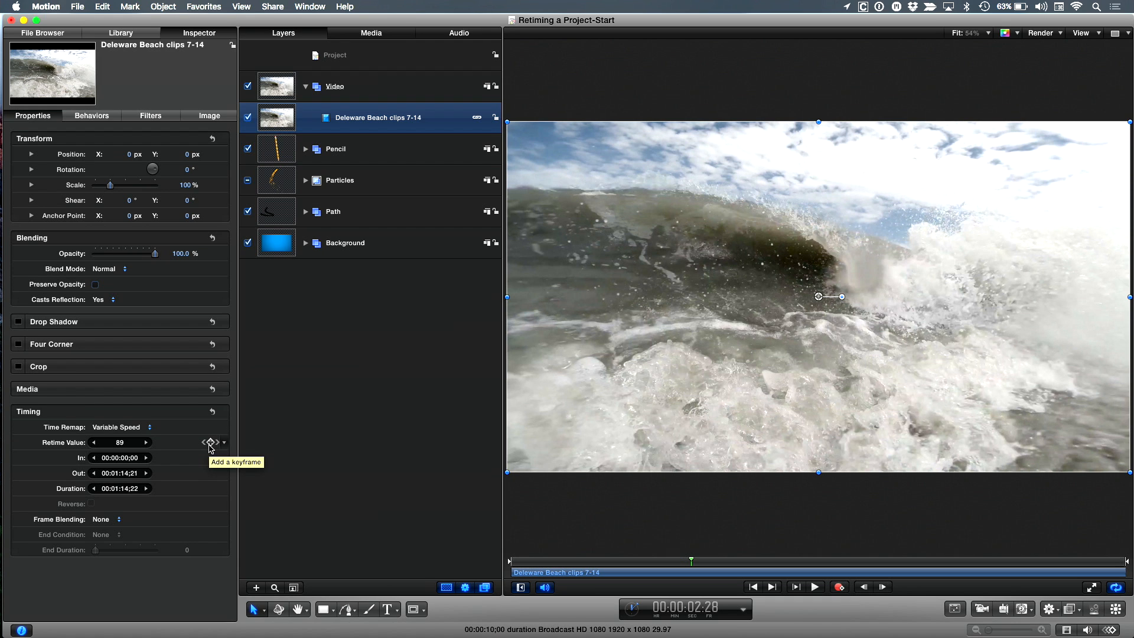
pyautogui.click(119, 426)
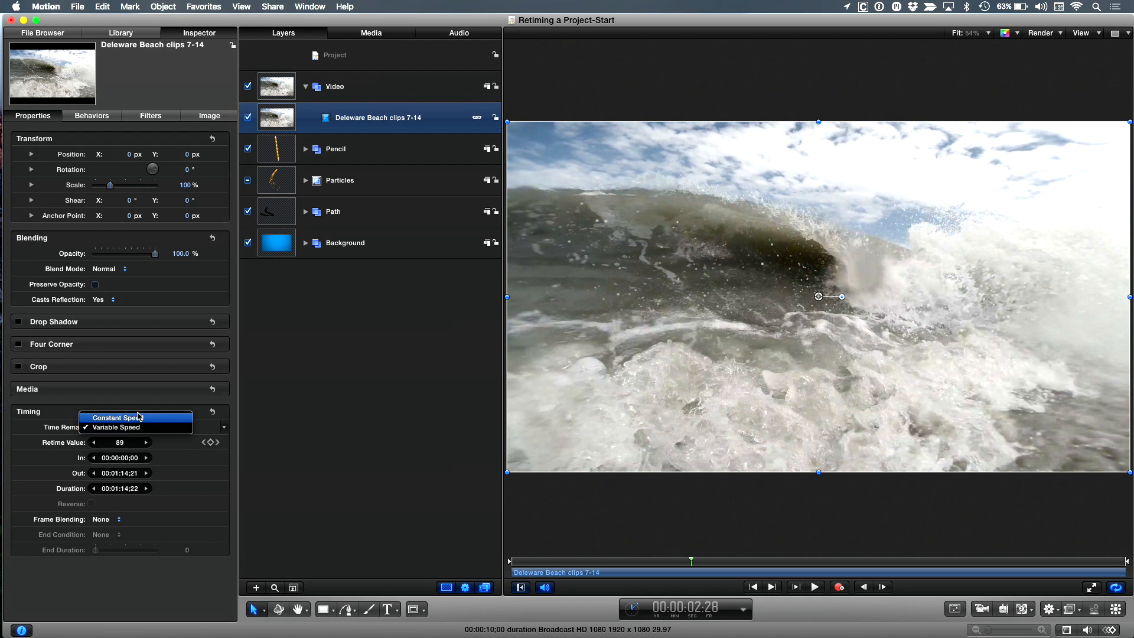
# - Show Library > Behaviors > Retiming, listing Flash Frame, Hold Frame, Loop and Reverse
pyautogui.click(120, 32)
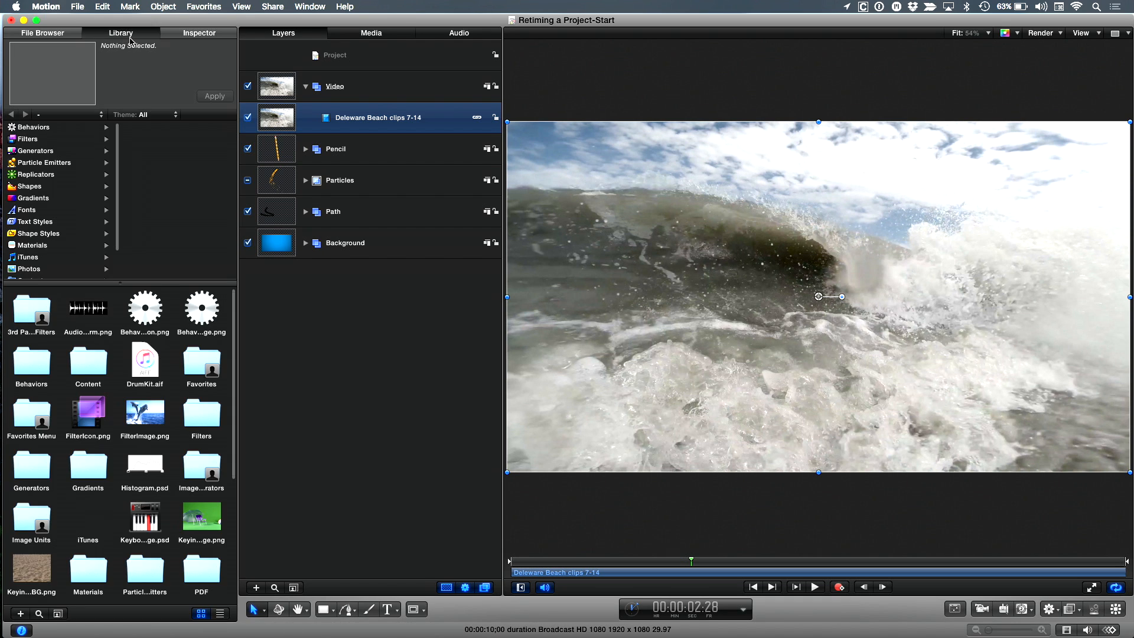
pyautogui.moveTo(51, 151)
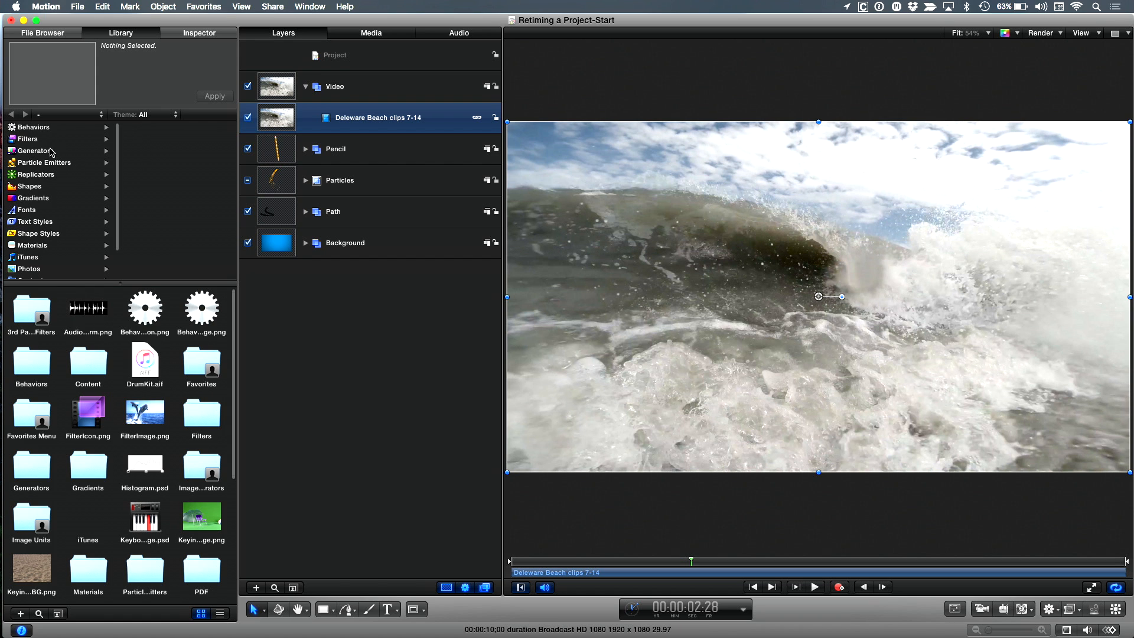
pyautogui.click(33, 126)
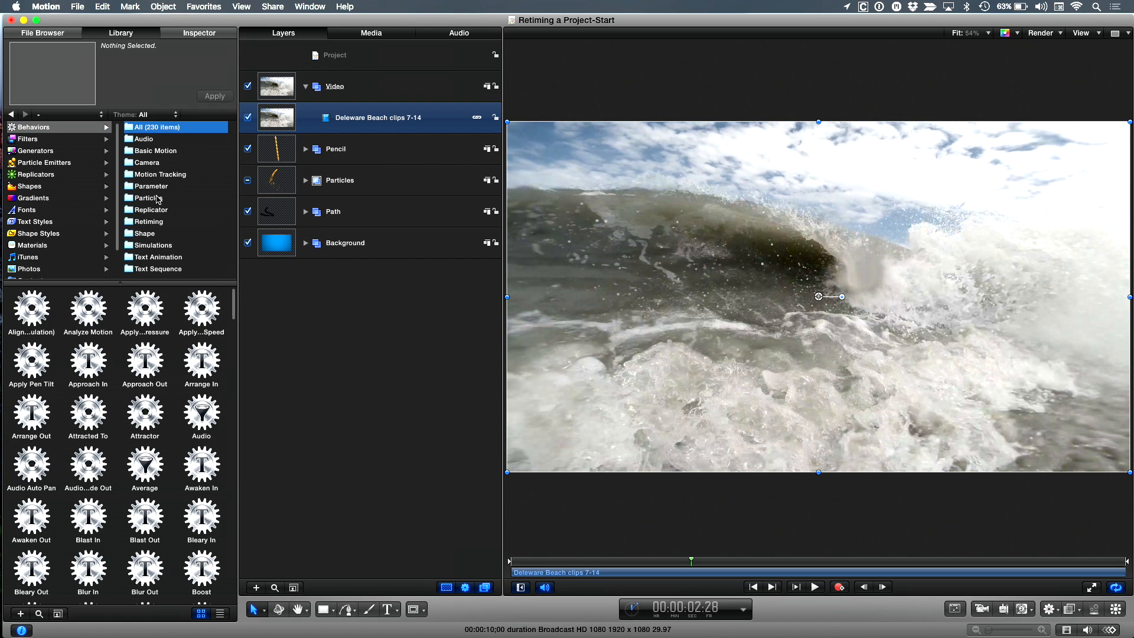
pyautogui.moveTo(163, 220)
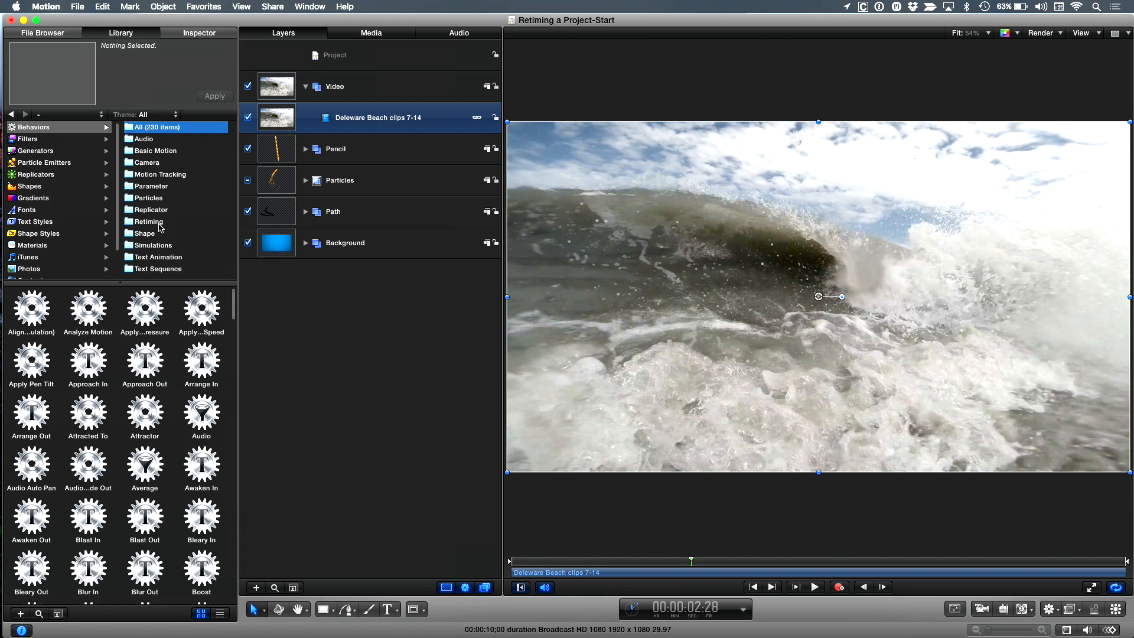
pyautogui.click(148, 221)
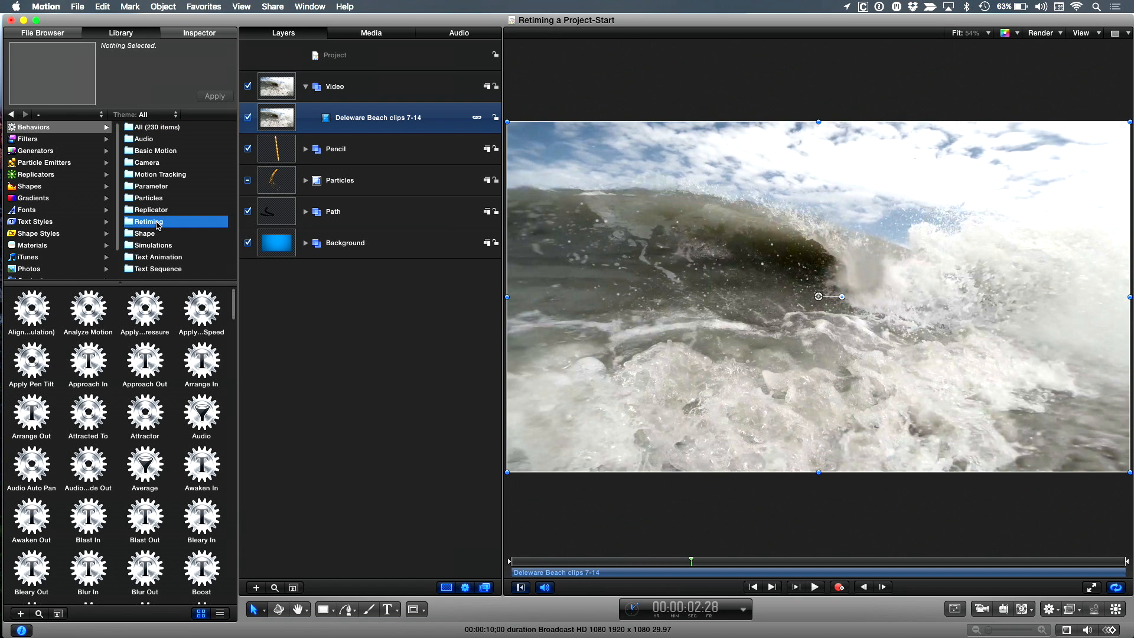
pyautogui.click(148, 221)
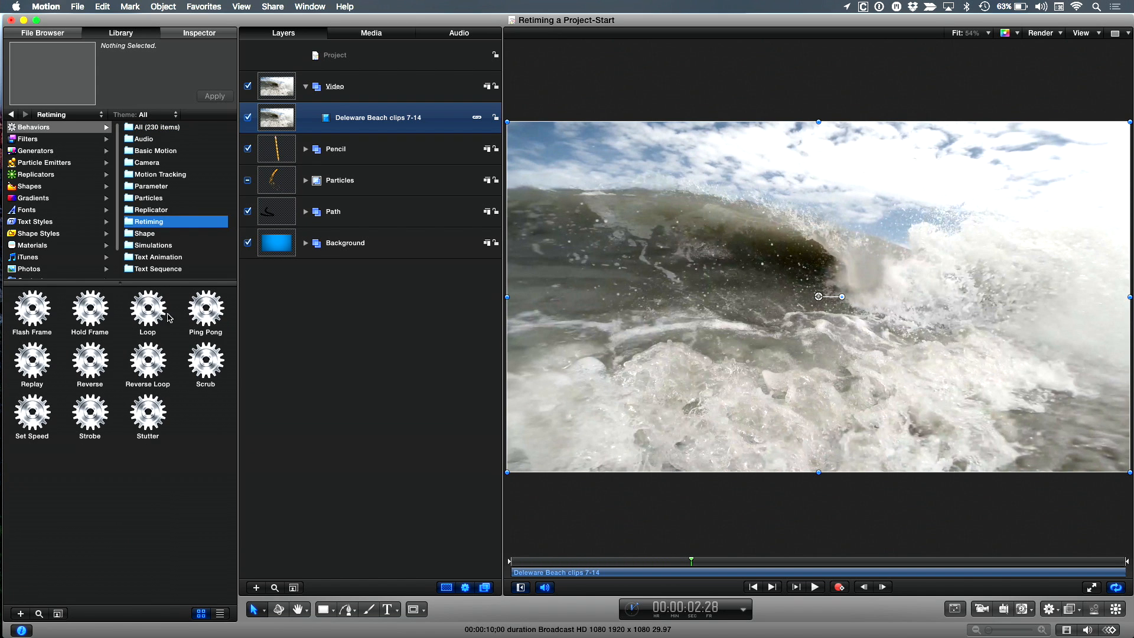
pyautogui.moveTo(181, 423)
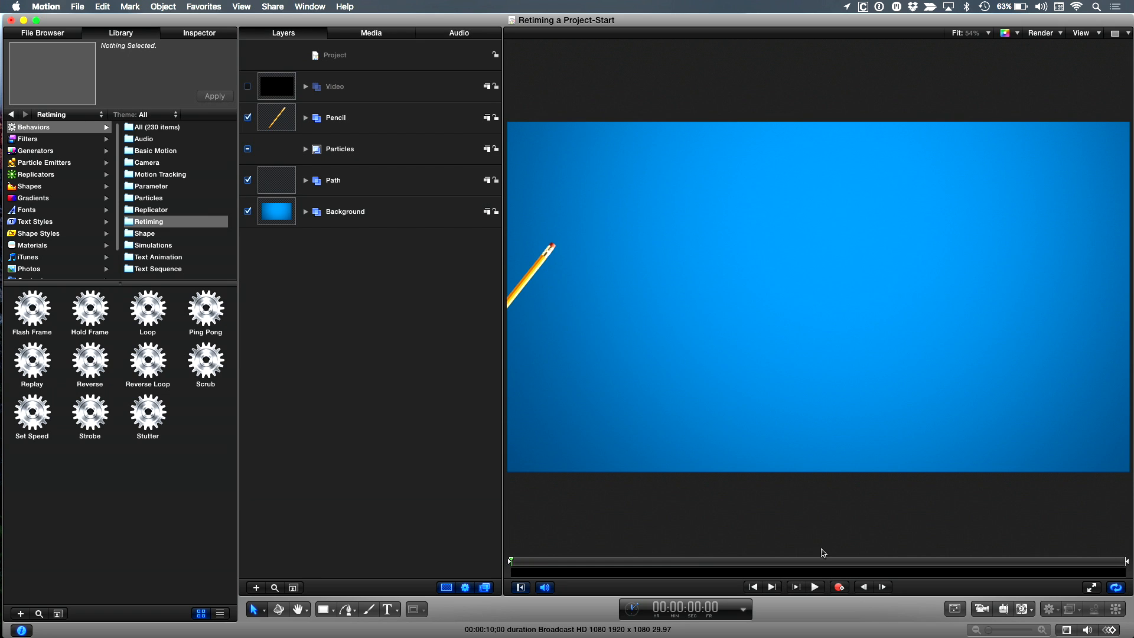
# - Play the pencil animation to 6:20, then expand the Pencil layer and select Motion Path
pyautogui.click(814, 586)
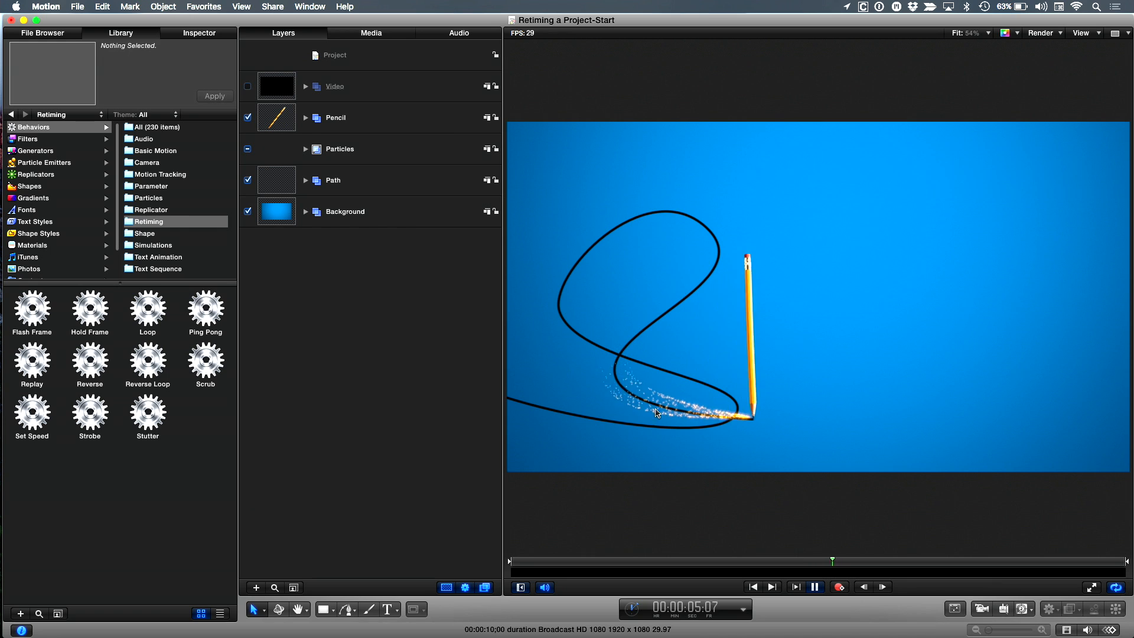
pyautogui.click(813, 586)
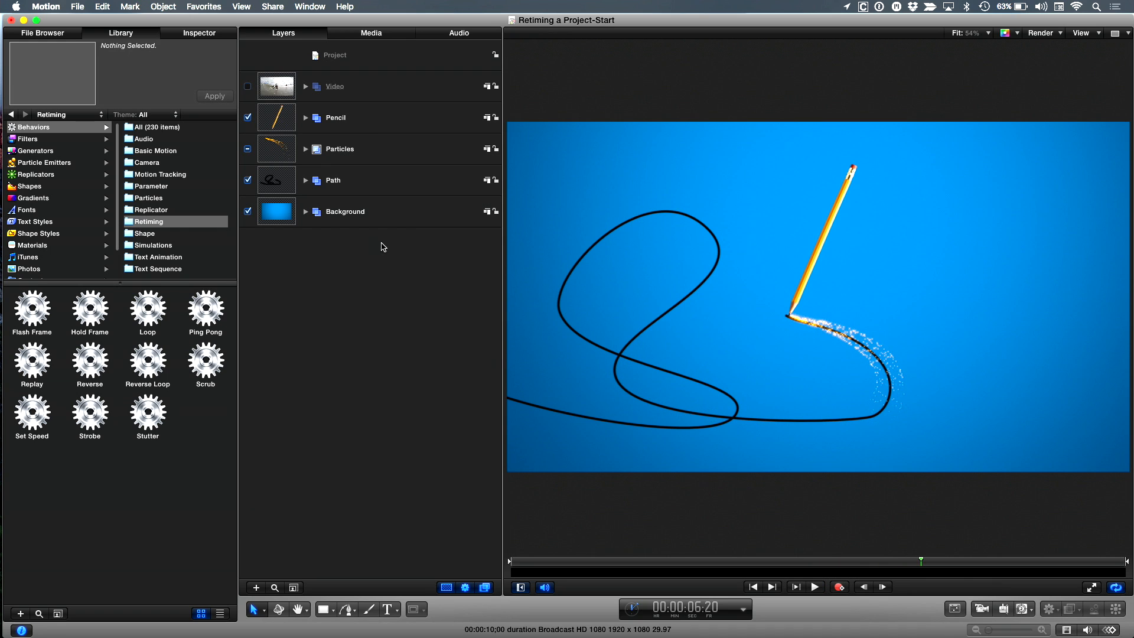
pyautogui.click(305, 118)
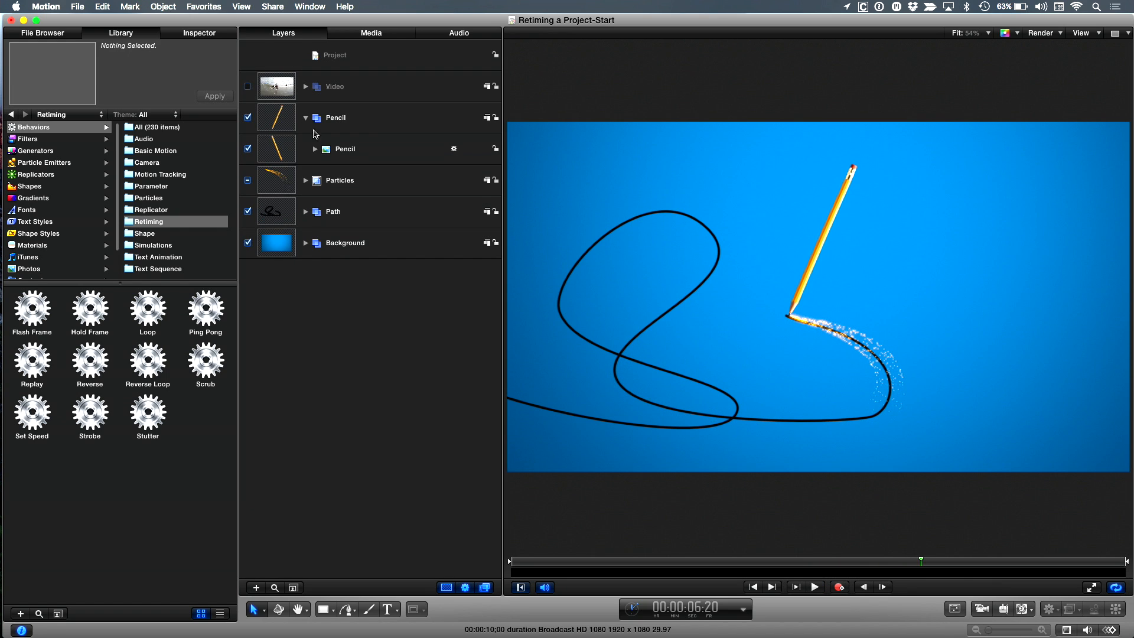
pyautogui.click(315, 149)
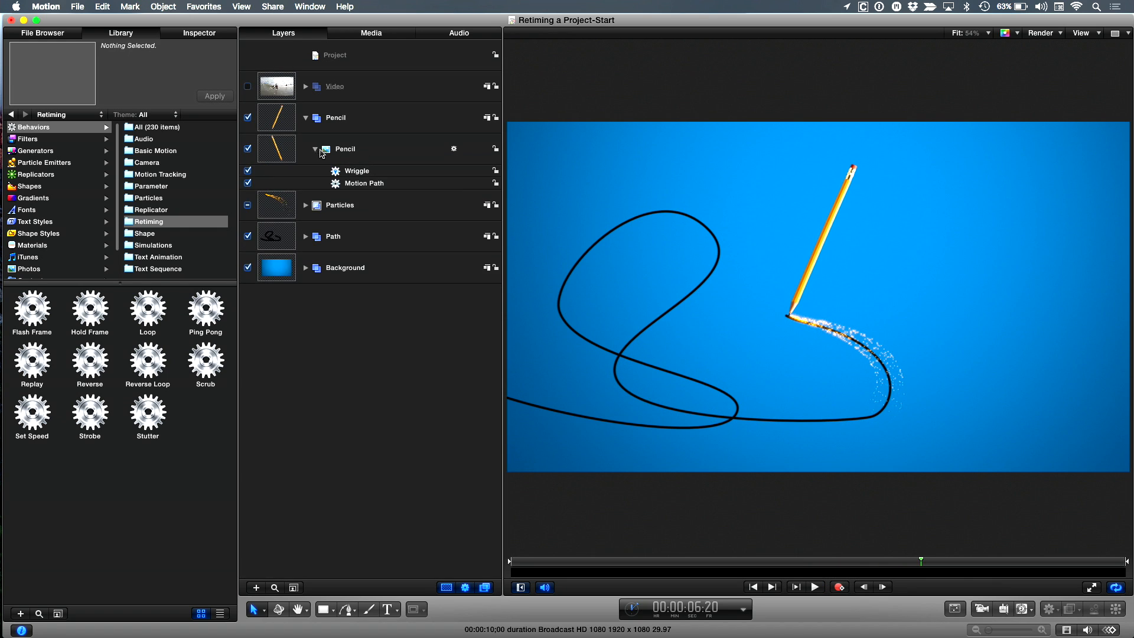
pyautogui.moveTo(365, 189)
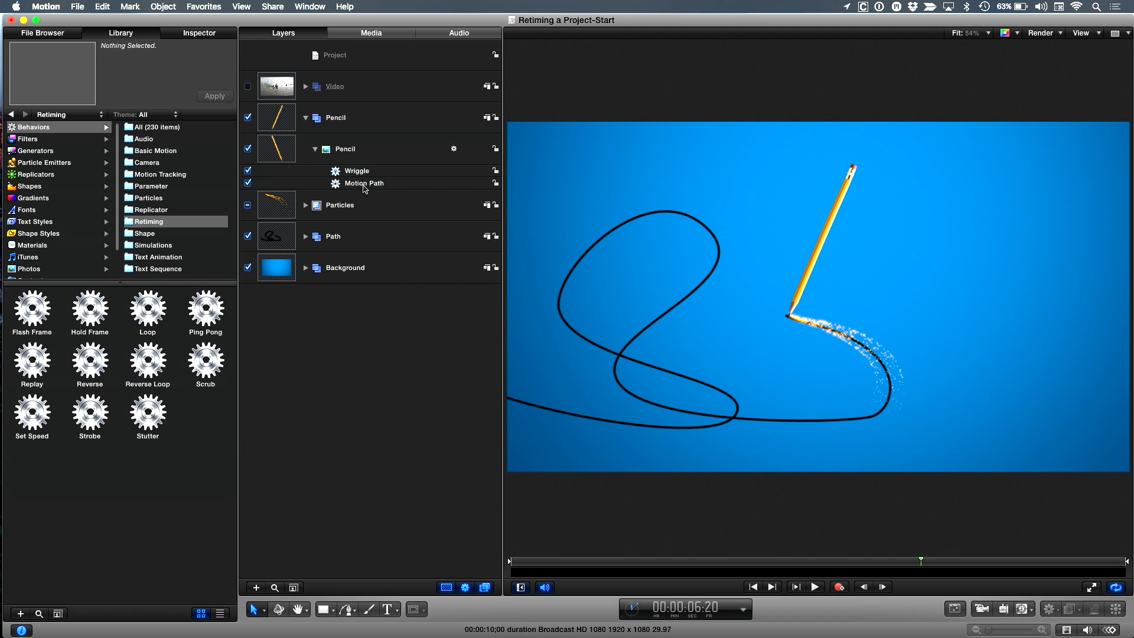
pyautogui.click(364, 183)
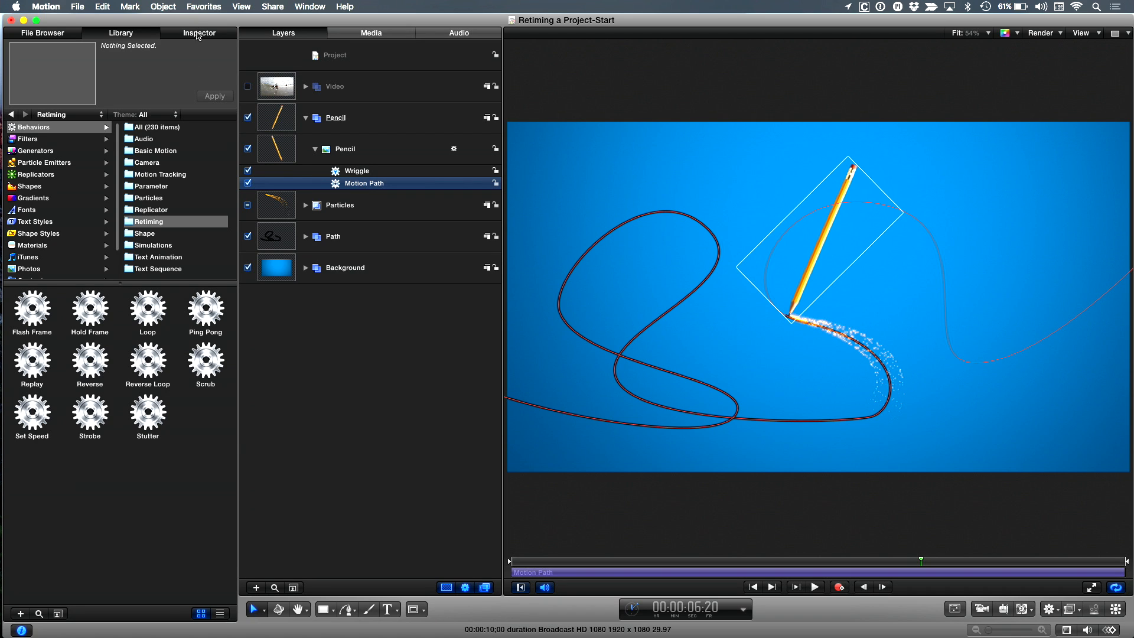
# - Inspect the pencil's Motion Path shape options, the Path group's Bezier shape, and Wriggle settings
pyautogui.click(199, 32)
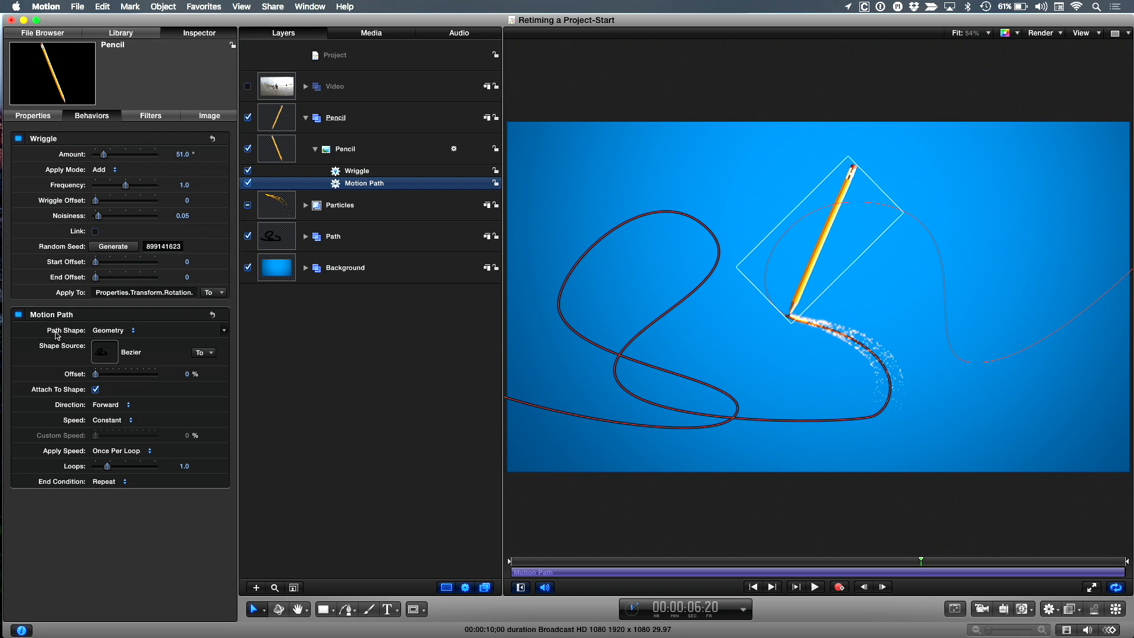
pyautogui.click(112, 329)
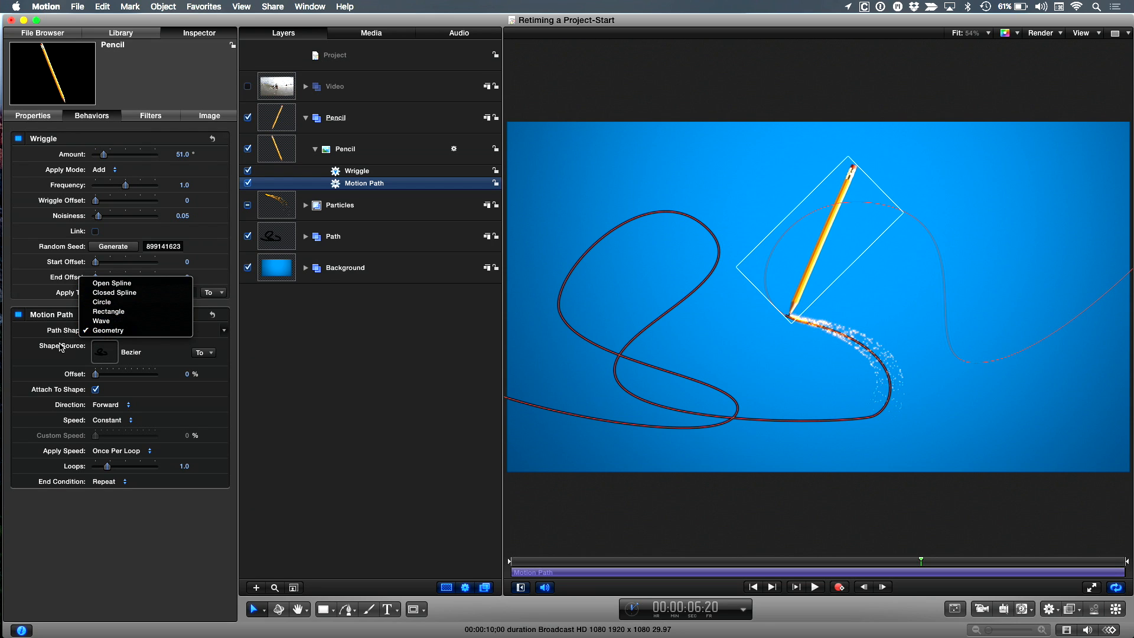
pyautogui.click(107, 329)
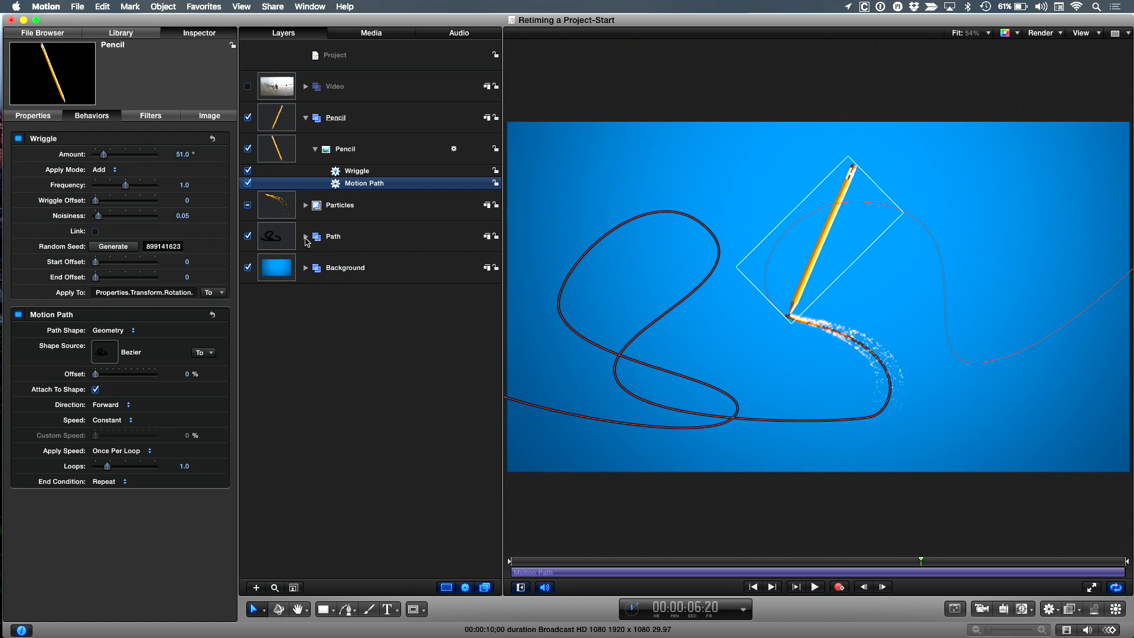
pyautogui.click(306, 236)
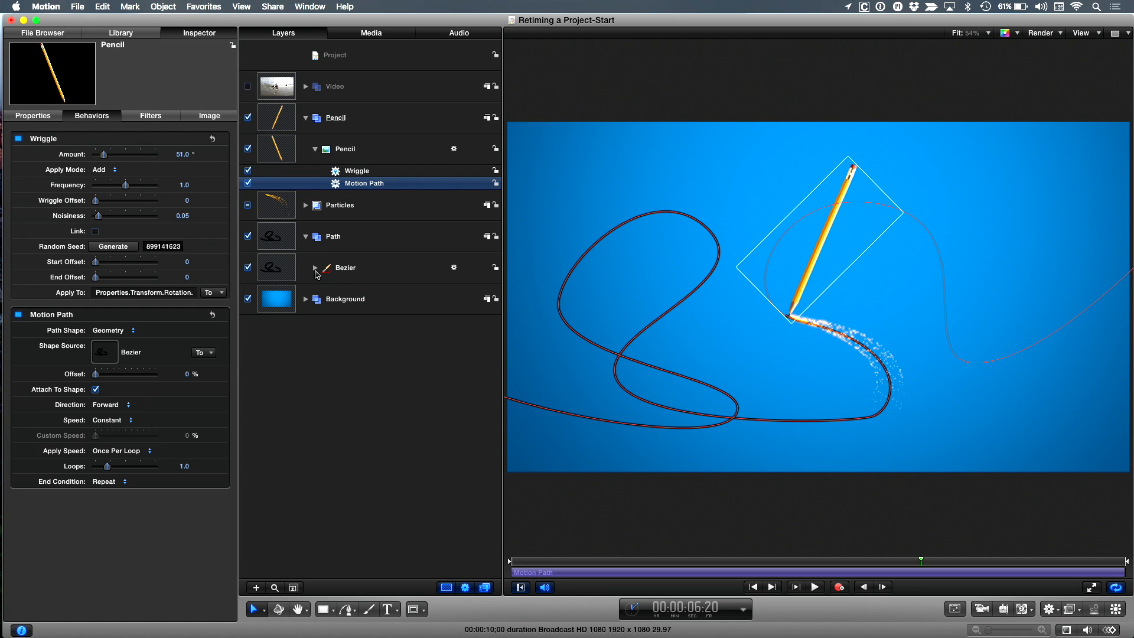
pyautogui.click(305, 267)
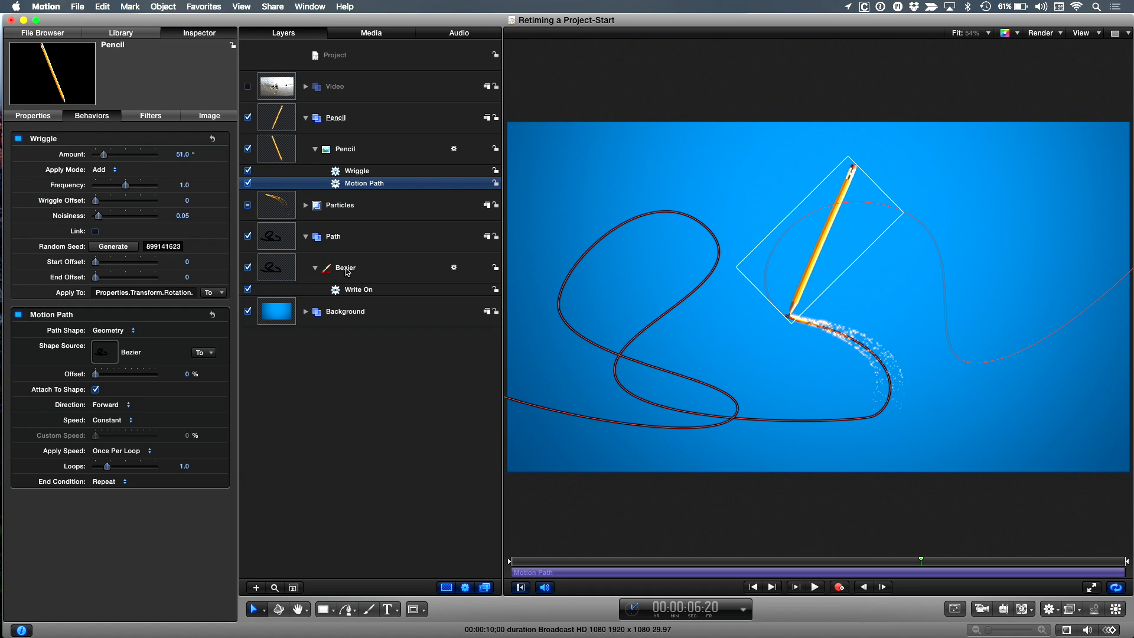
pyautogui.moveTo(359, 270)
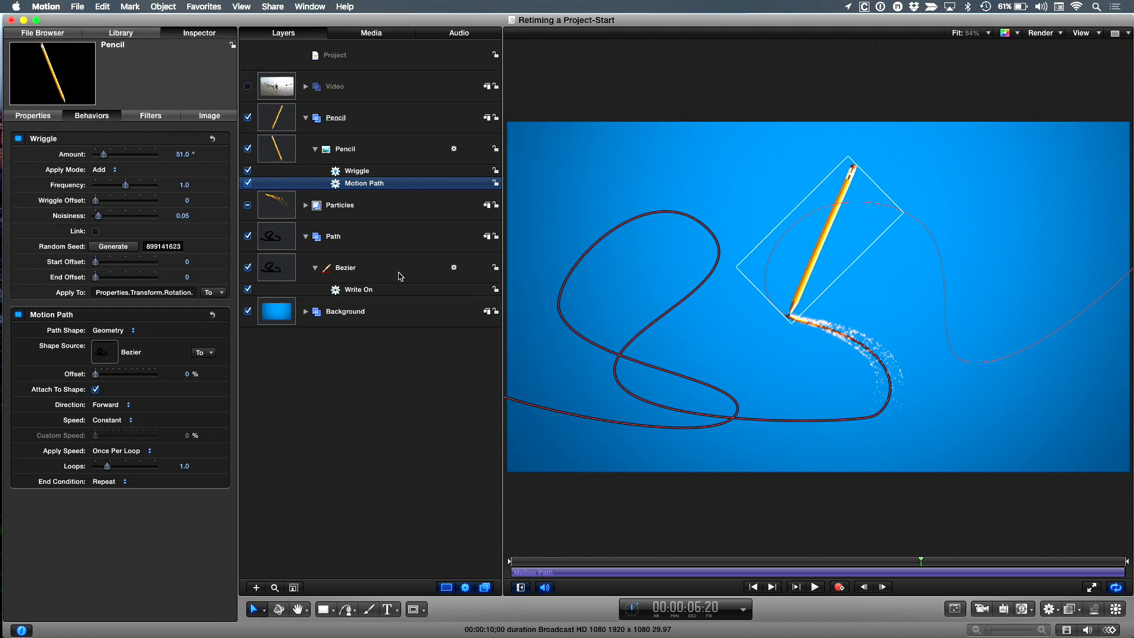
pyautogui.moveTo(370, 295)
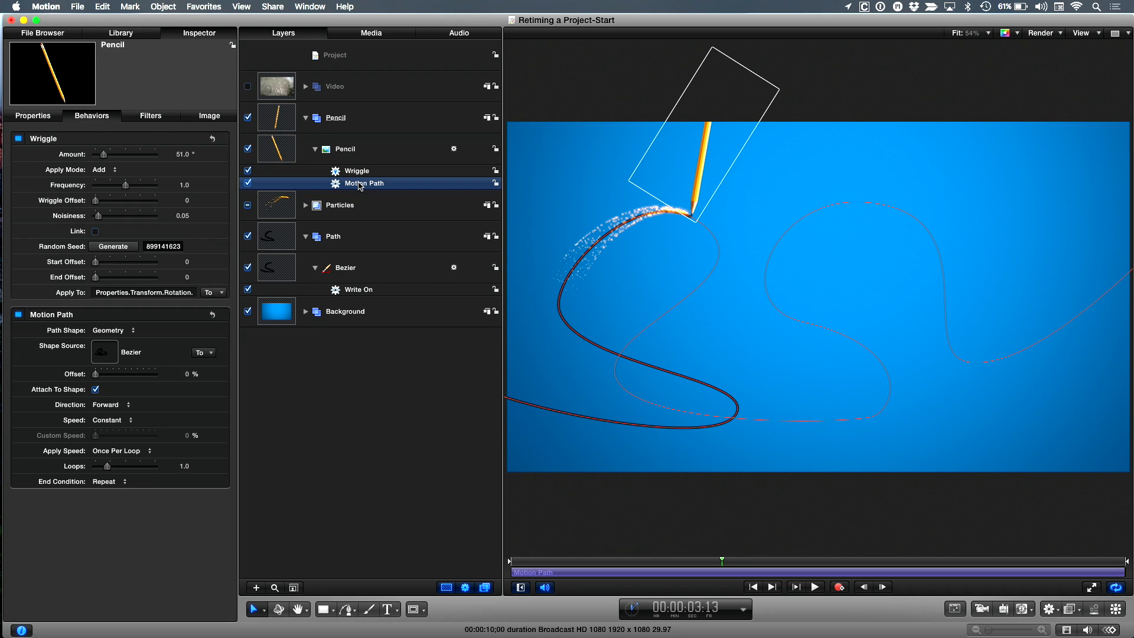
pyautogui.moveTo(315, 226)
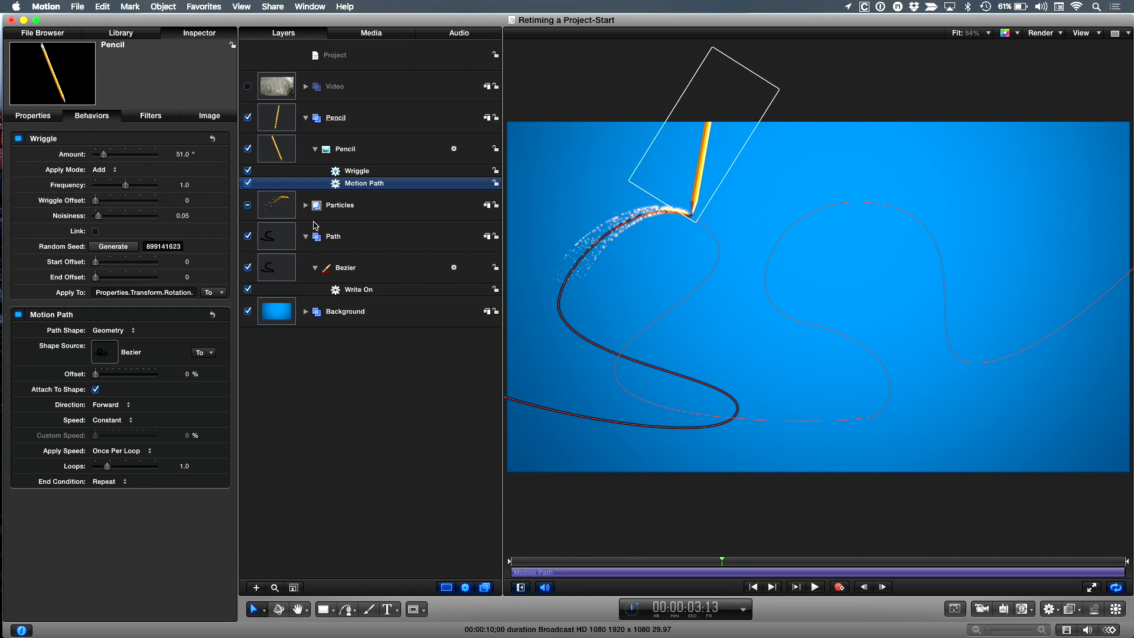
# - Expand the Particles group to inspect the Magic Wand 1 emitter's behaviour
pyautogui.click(306, 205)
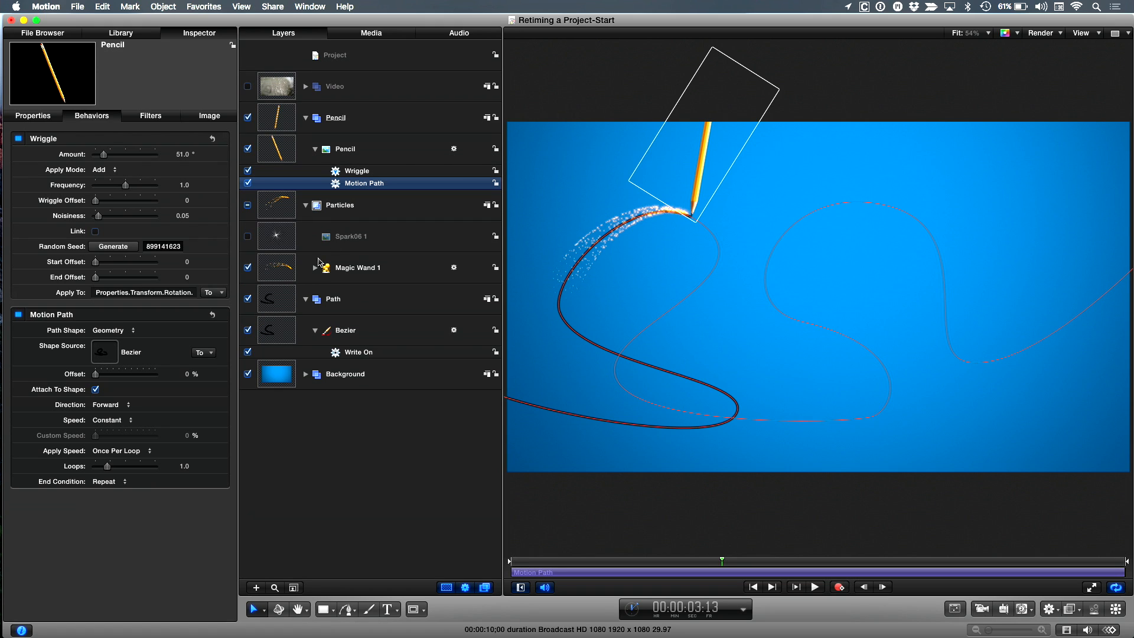
pyautogui.click(315, 267)
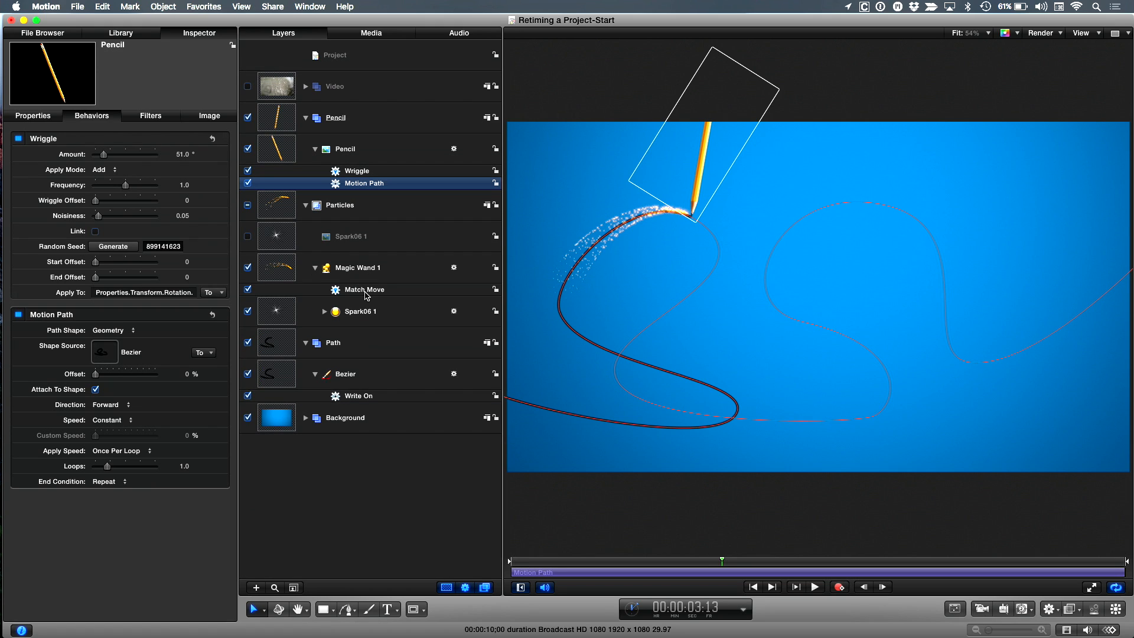
pyautogui.click(364, 290)
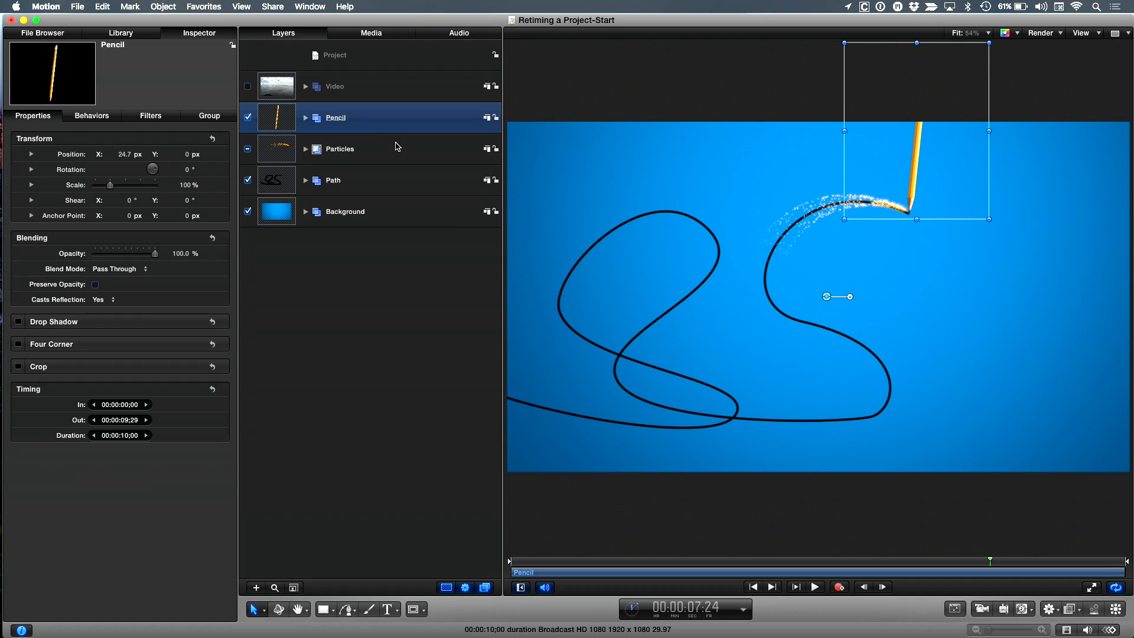
pyautogui.moveTo(399, 209)
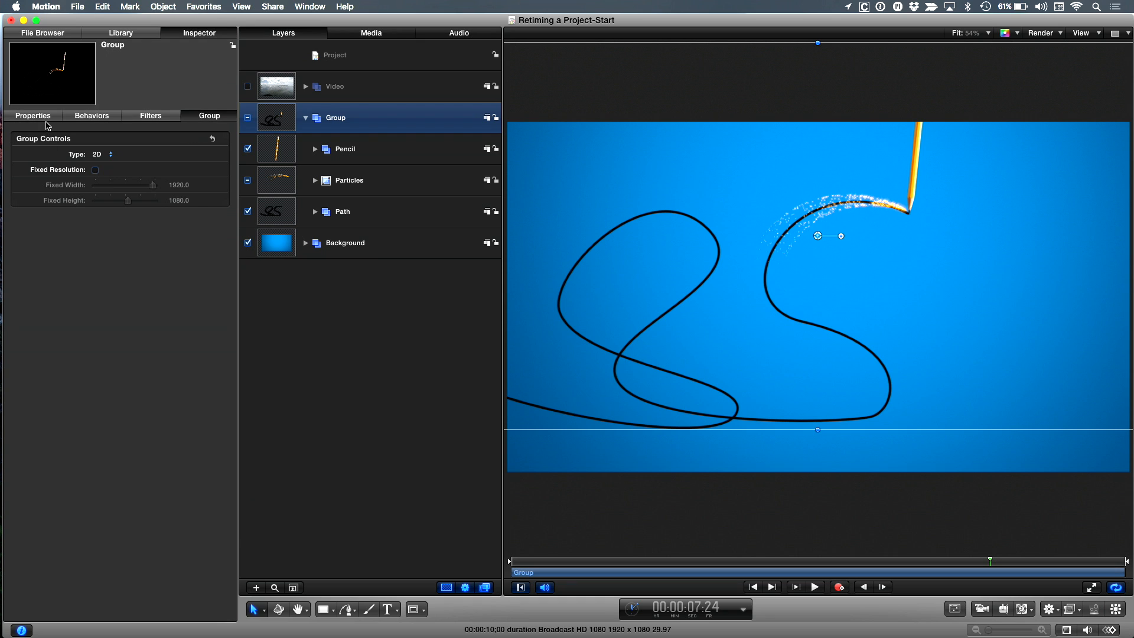
# - Review the new group's transform and timing, then browse the Retiming behaviours library
pyautogui.click(32, 116)
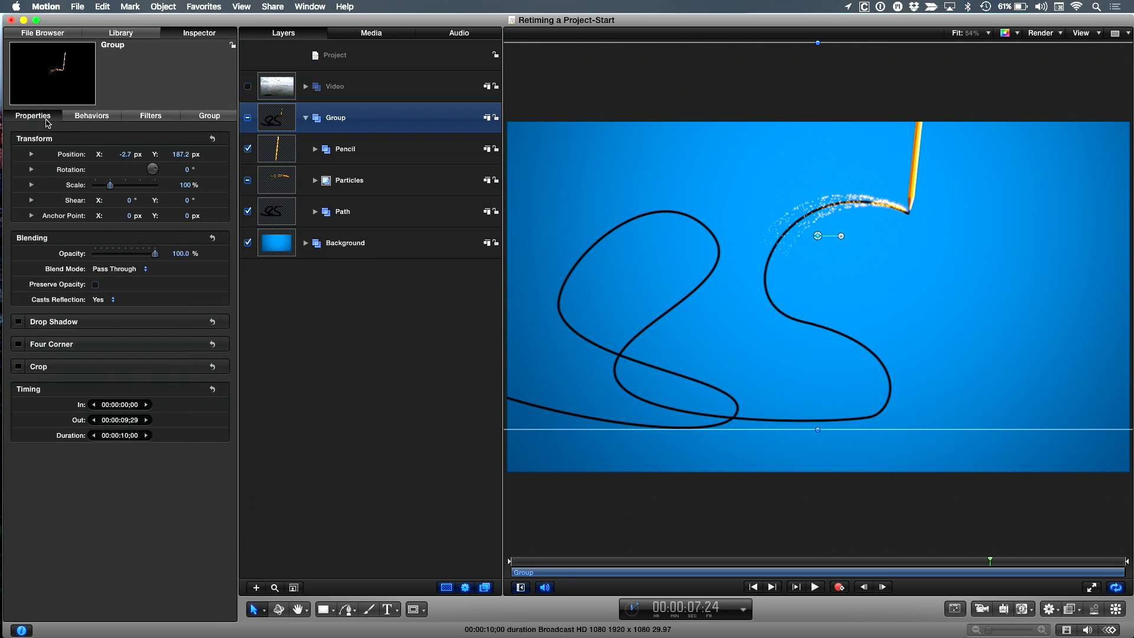
pyautogui.moveTo(116, 399)
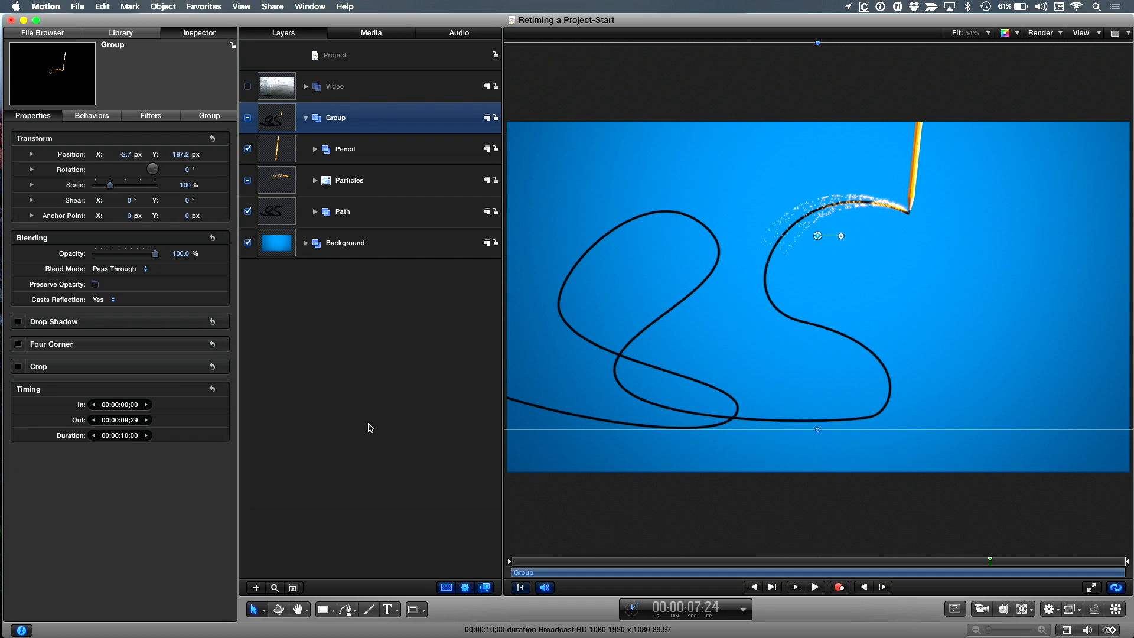
pyautogui.moveTo(427, 405)
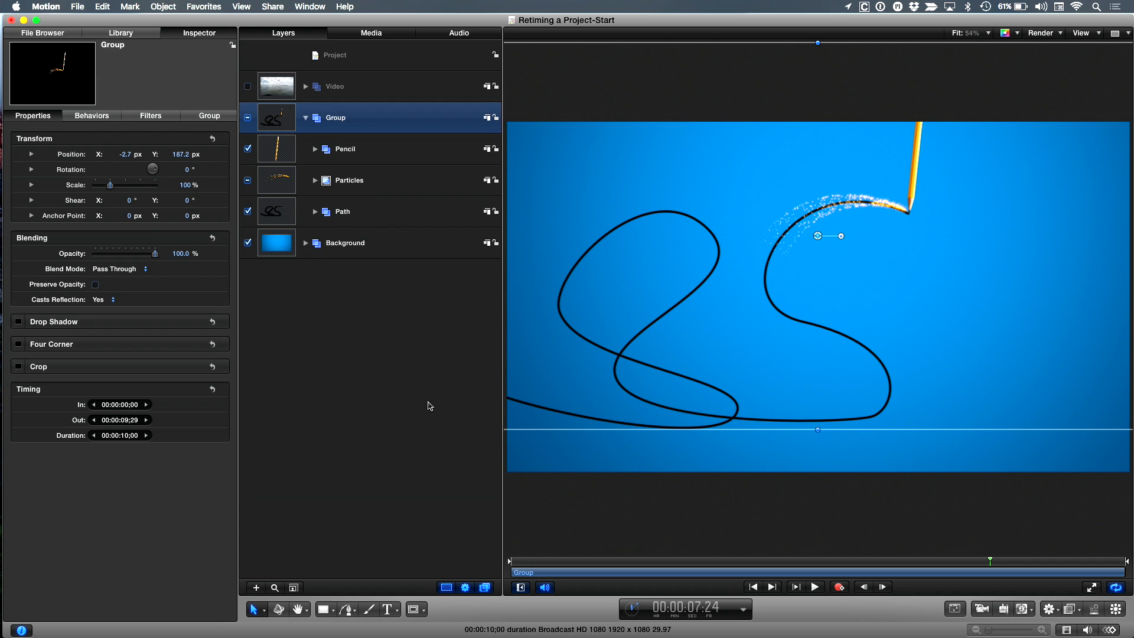
pyautogui.moveTo(415, 395)
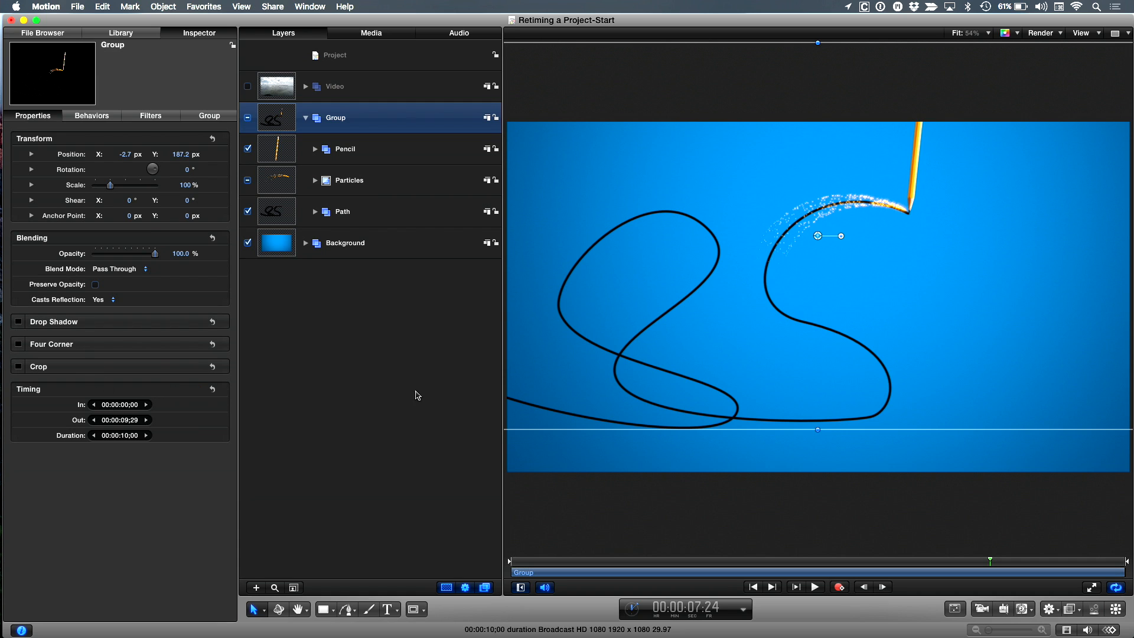
pyautogui.click(120, 32)
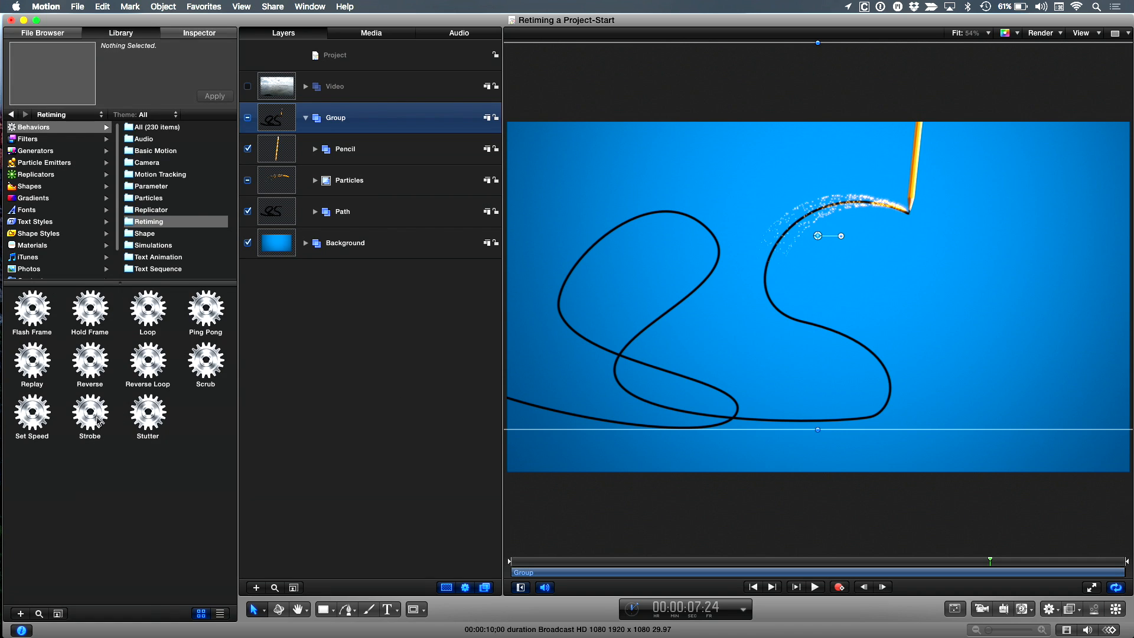
pyautogui.moveTo(69, 391)
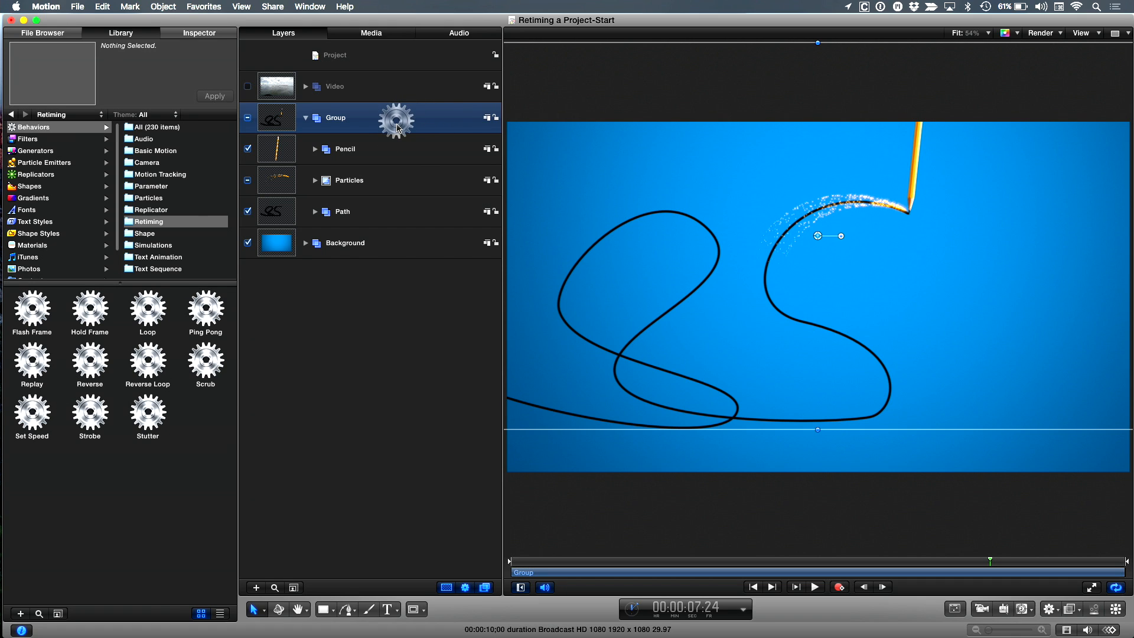
pyautogui.moveTo(362, 358)
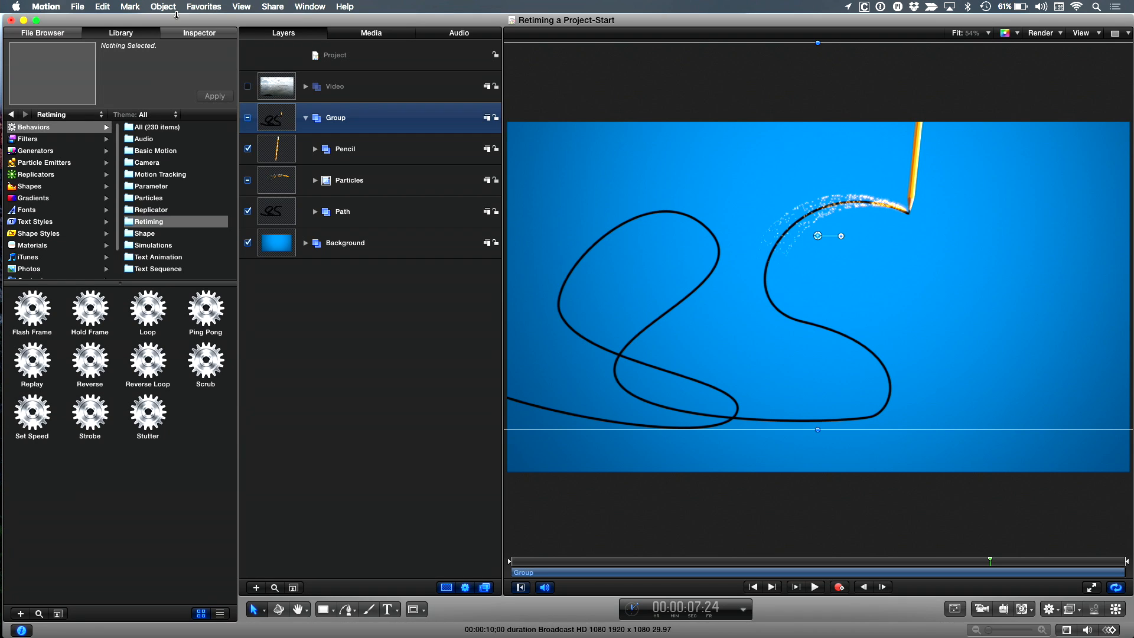
# - Make a clone layer from the group and deactivate the original Group
pyautogui.click(163, 7)
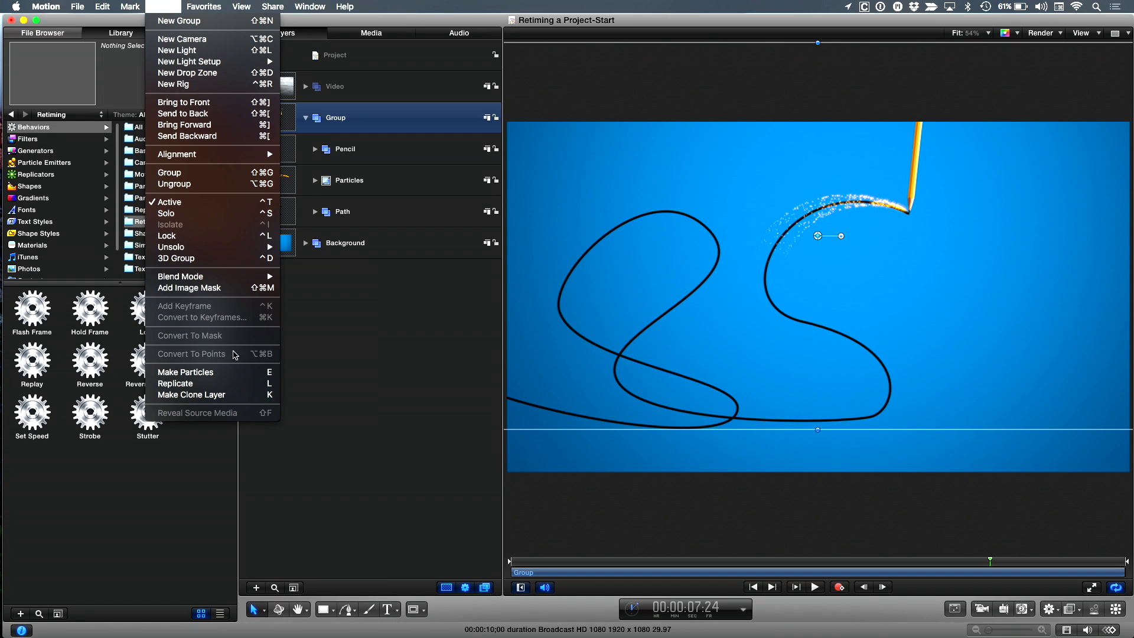
pyautogui.moveTo(238, 399)
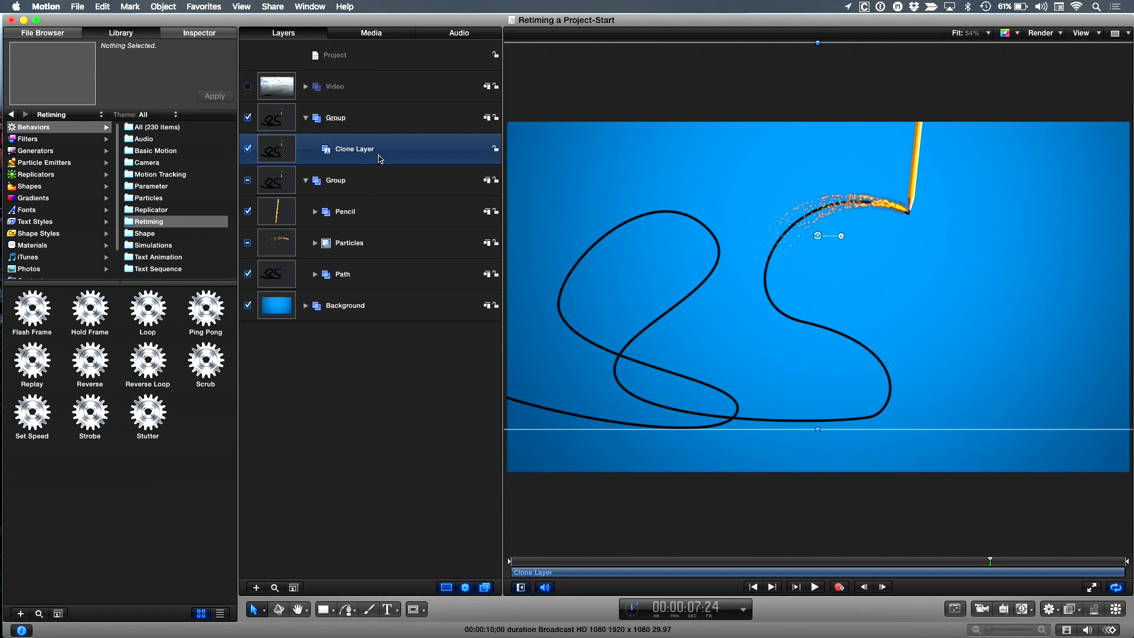
pyautogui.moveTo(258, 183)
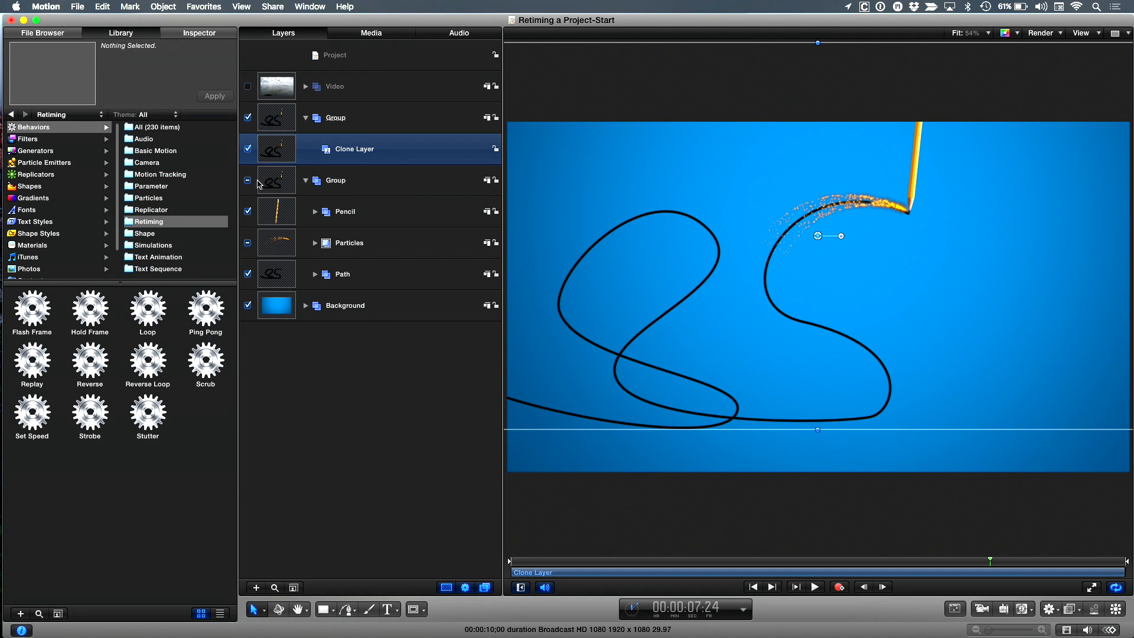
pyautogui.click(247, 180)
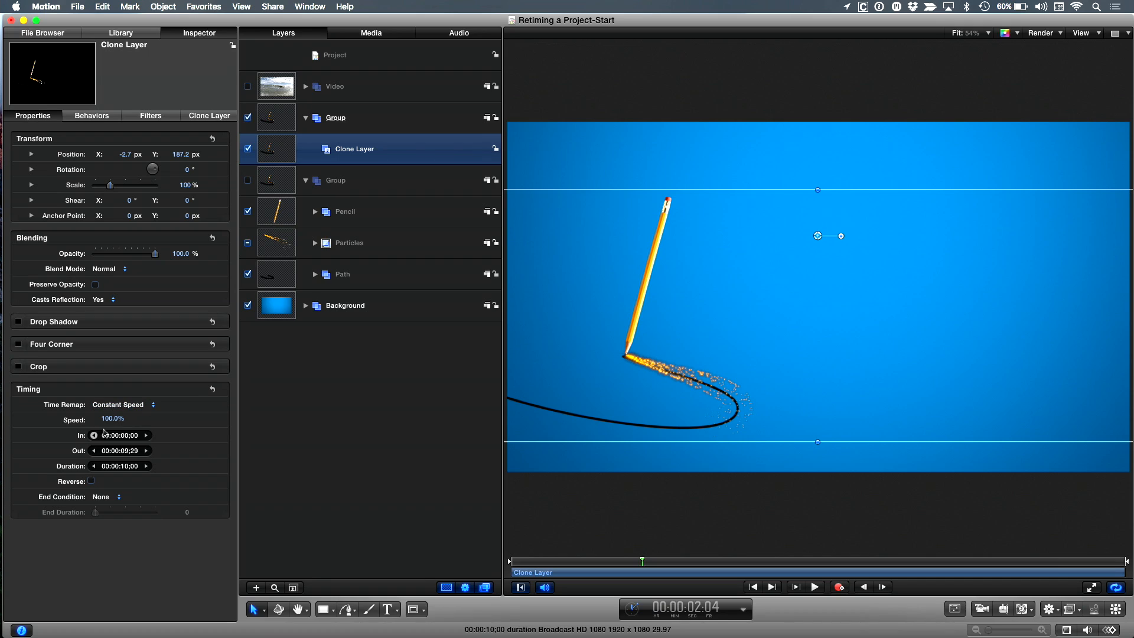
# - Set the clone layer's Speed to 200%, shortening it to five seconds
pyautogui.doubleClick(112, 419)
pyautogui.write('200')
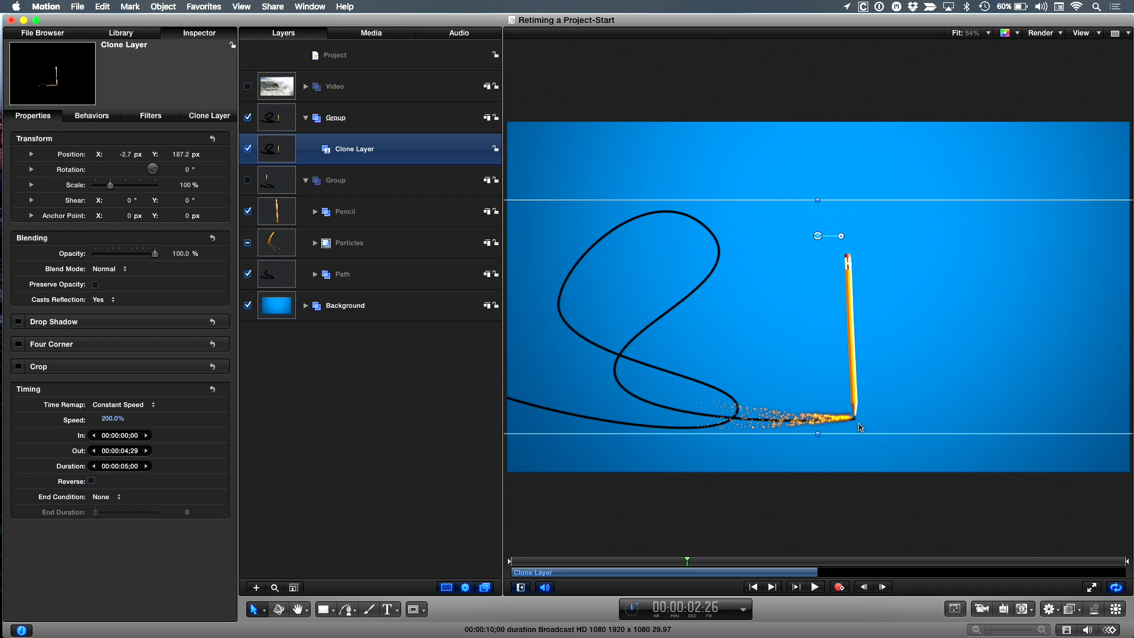
pyautogui.moveTo(817, 419)
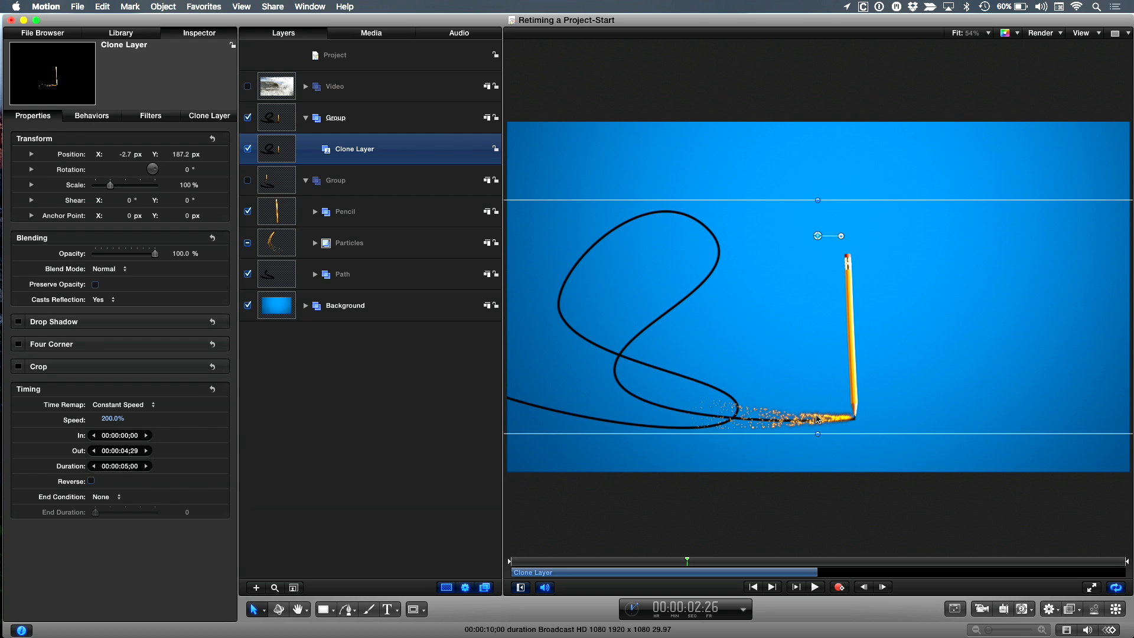
pyautogui.moveTo(667, 563)
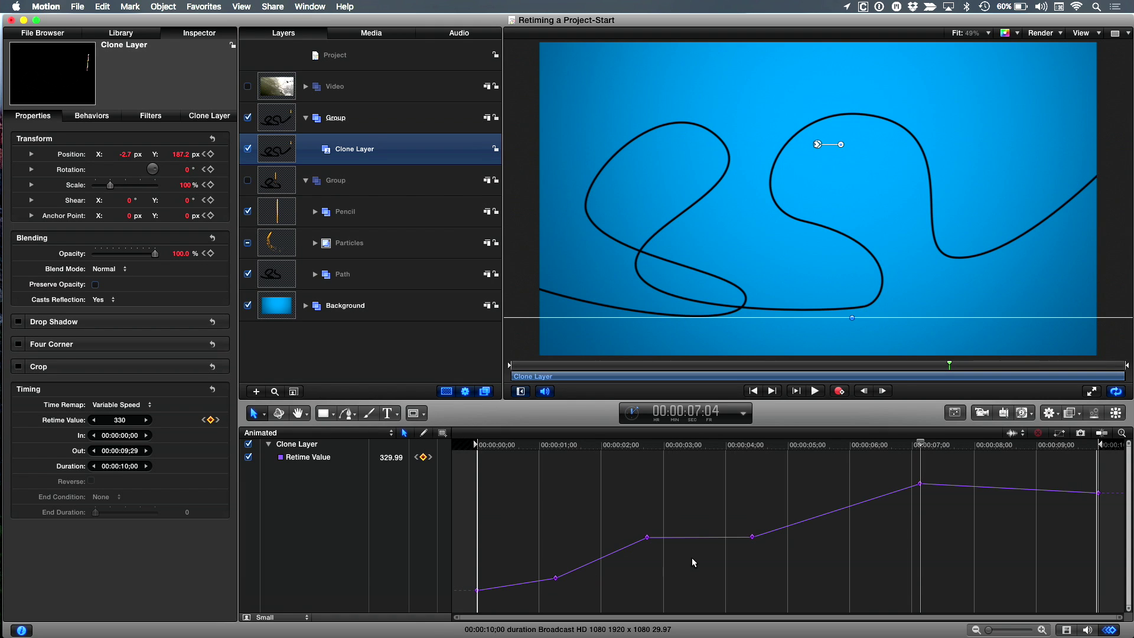
pyautogui.moveTo(747, 543)
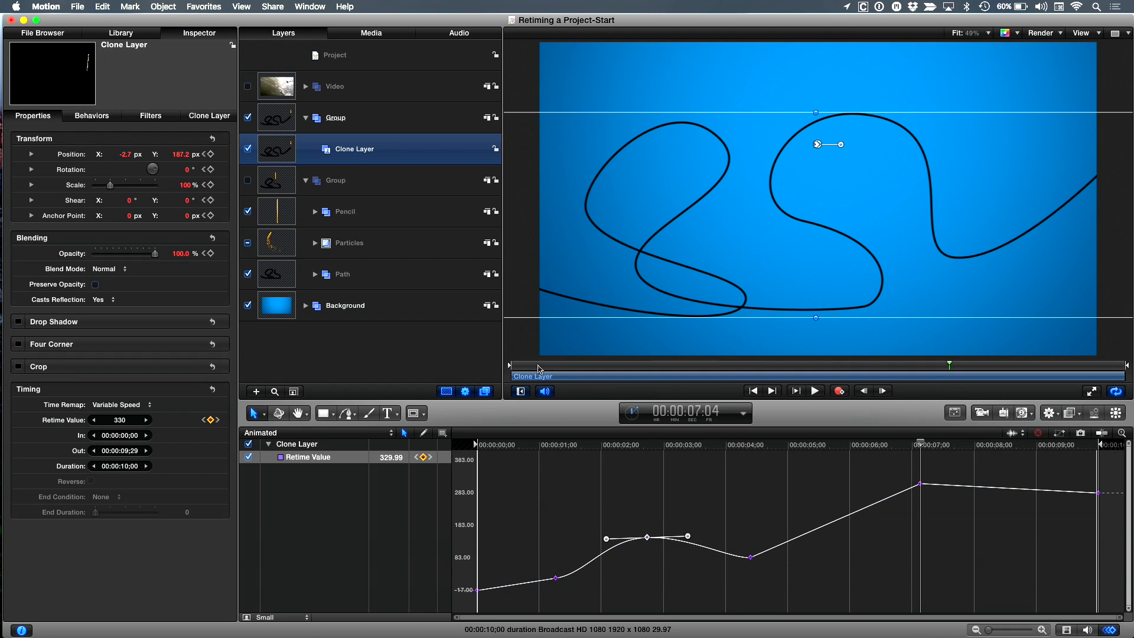
# - Deselect everything before previewing the keyframed variable-speed clone animation
pyautogui.click(814, 391)
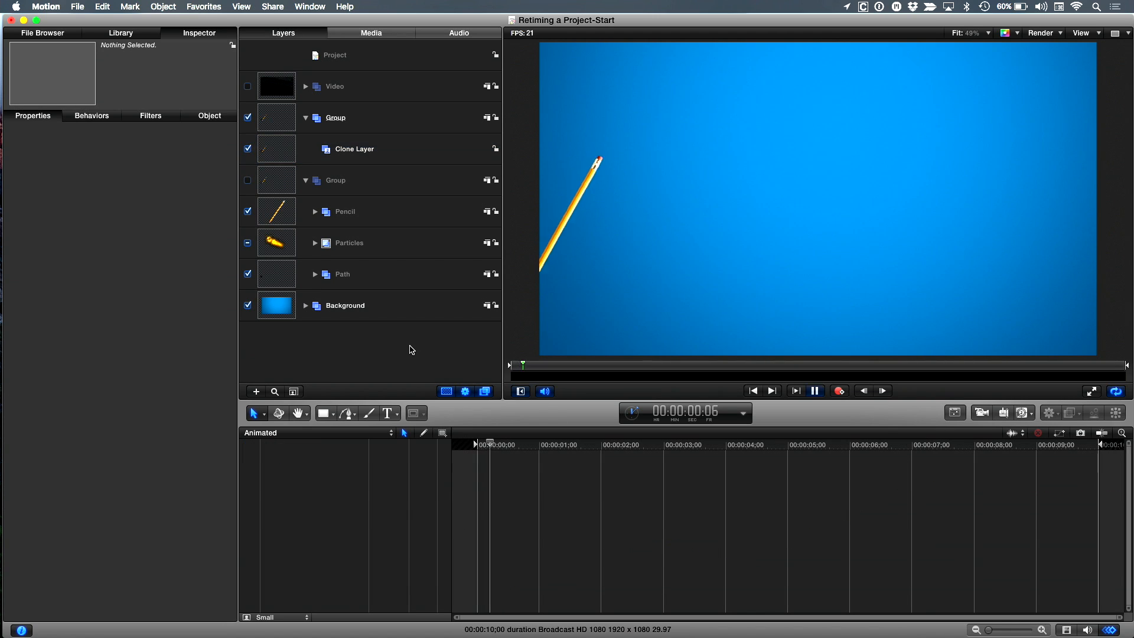